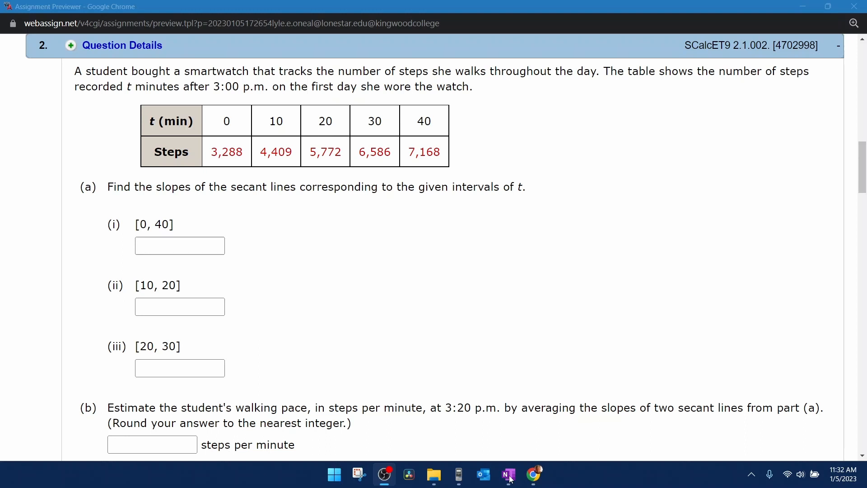
Switch to the OneNote notes showing the slope formula, (0, 3288) and (40, 7168).
left_click(509, 474)
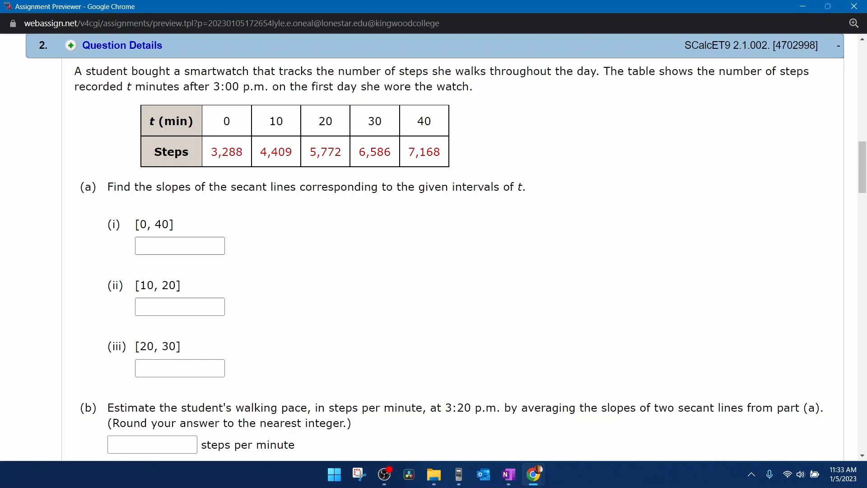
left_click(508, 474)
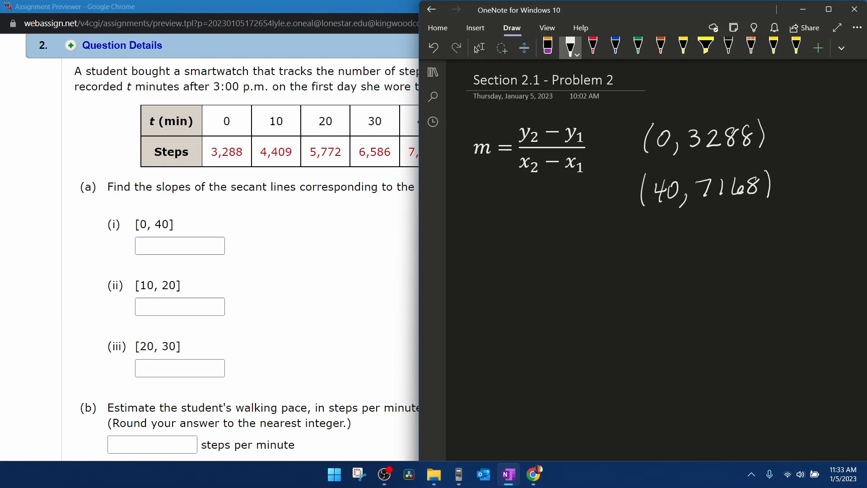
Tick the first point and write m = (7168 − 3288)/(40 − 0) in OneNote.
left_click_drag(785, 139, 813, 128)
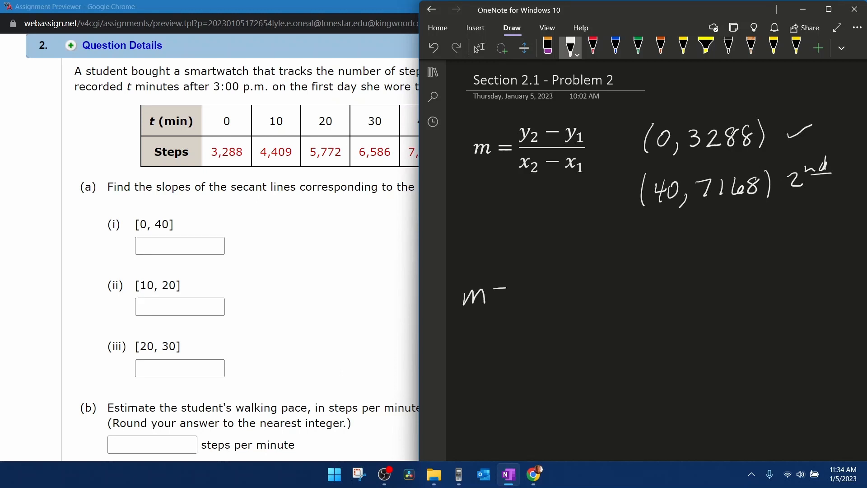
left_click_drag(520, 290, 682, 289)
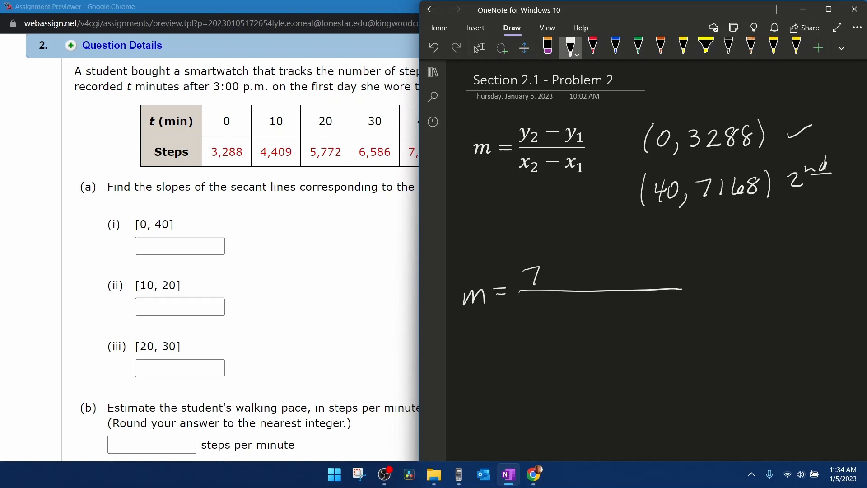
left_click_drag(531, 271, 597, 276)
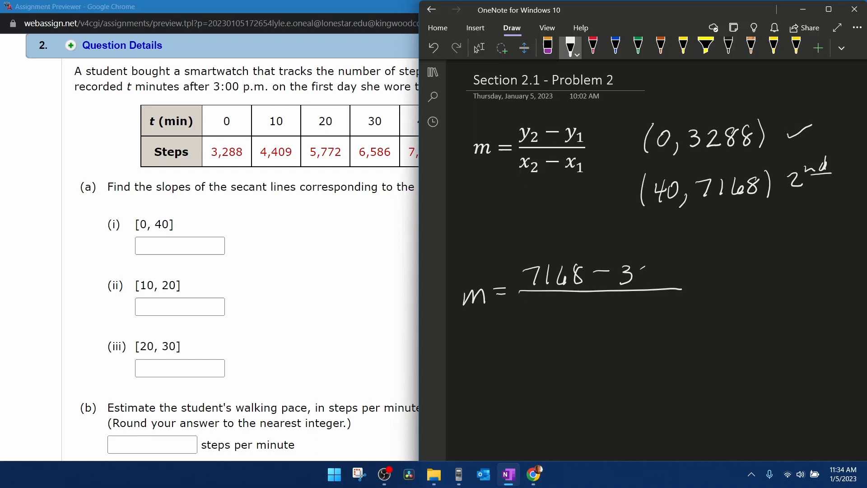
type("3288")
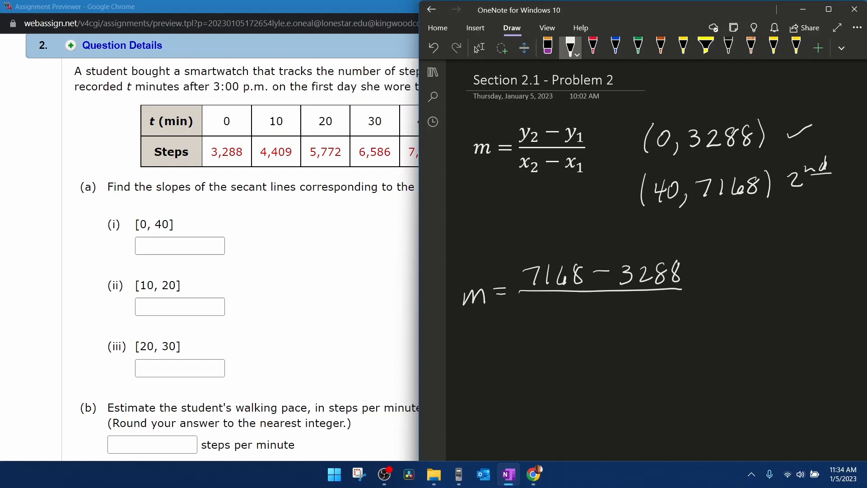
left_click_drag(558, 312, 614, 312)
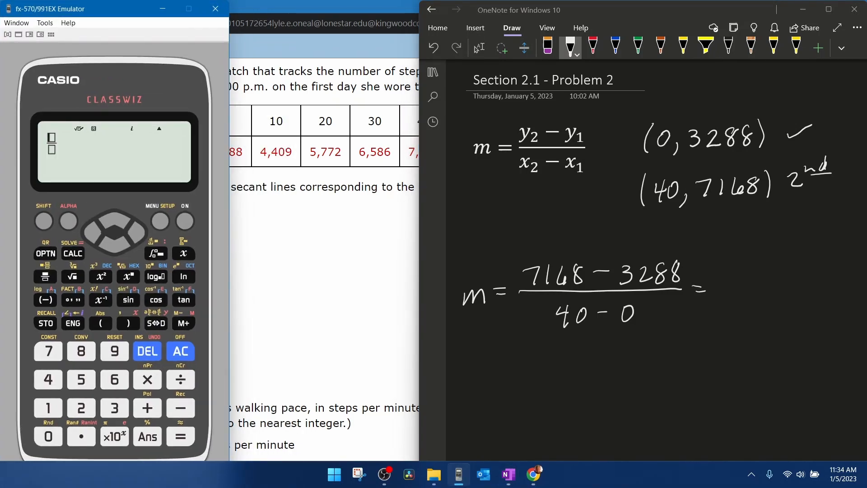
Evaluate (7168 − 3288)/40 on the Casio emulator to get 97 for answer (i).
left_click(47, 351)
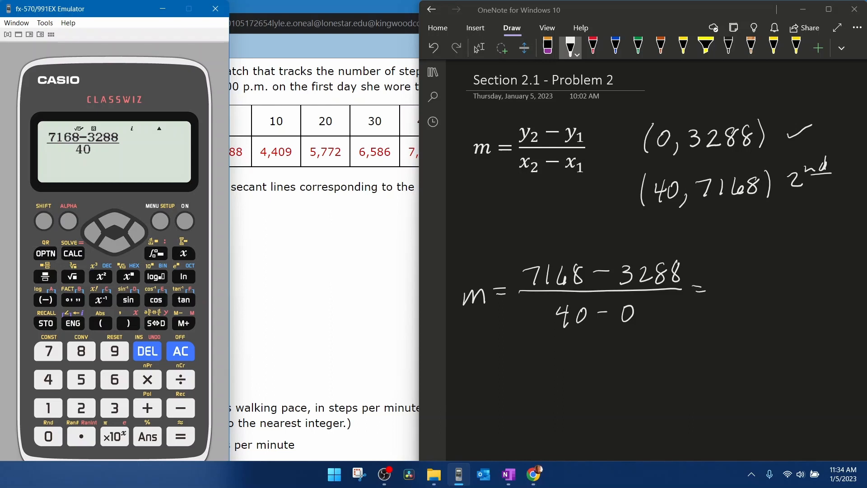
left_click(180, 435)
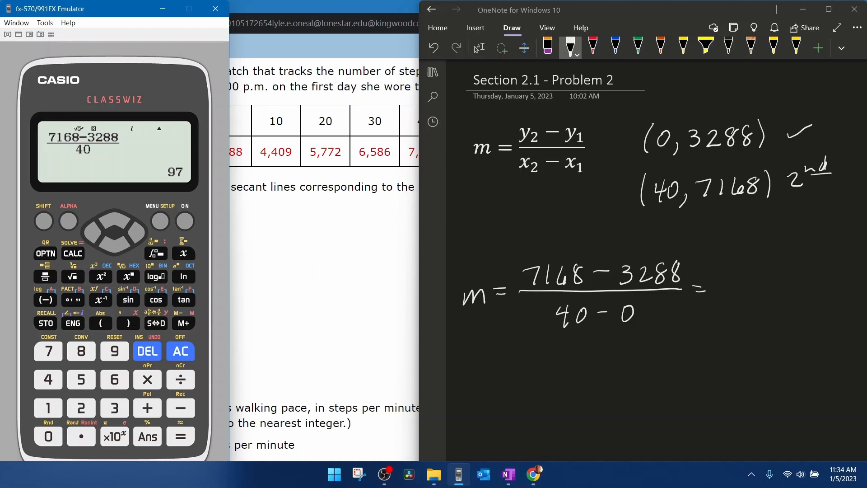
left_click_drag(730, 282, 749, 288)
type("97")
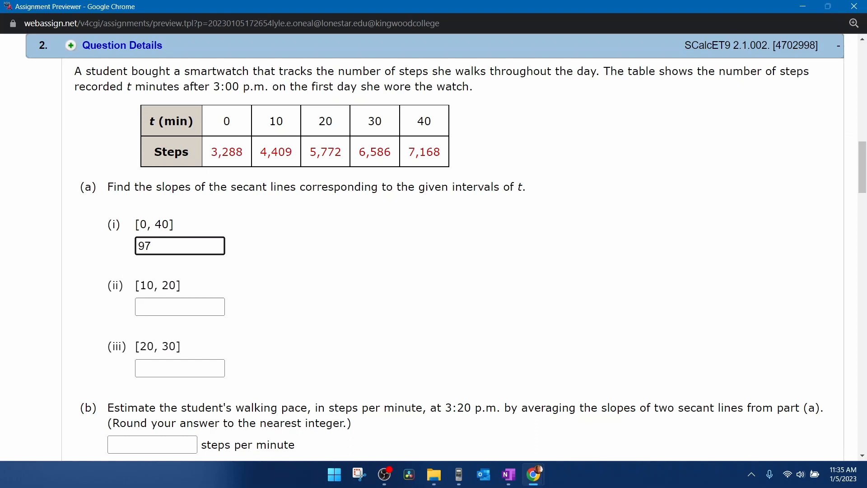
Return to the OneNote notes to start the [10, 20] interval.
left_click(507, 474)
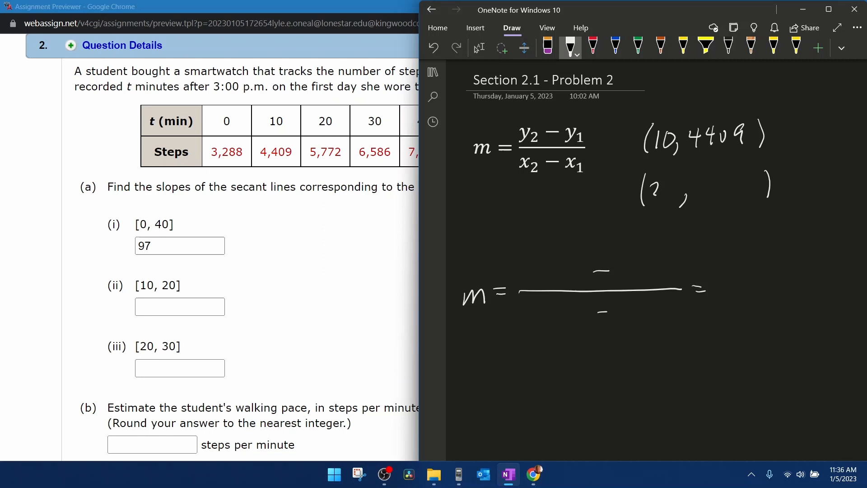
Write the point (20, 5772) and the slope (5772 − 4409)/(20 − 10) in OneNote.
type("0")
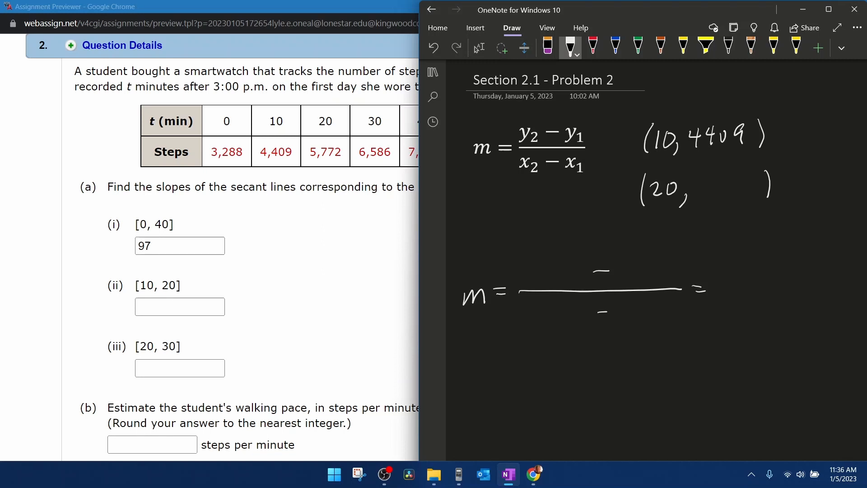
left_click_drag(697, 188, 711, 190)
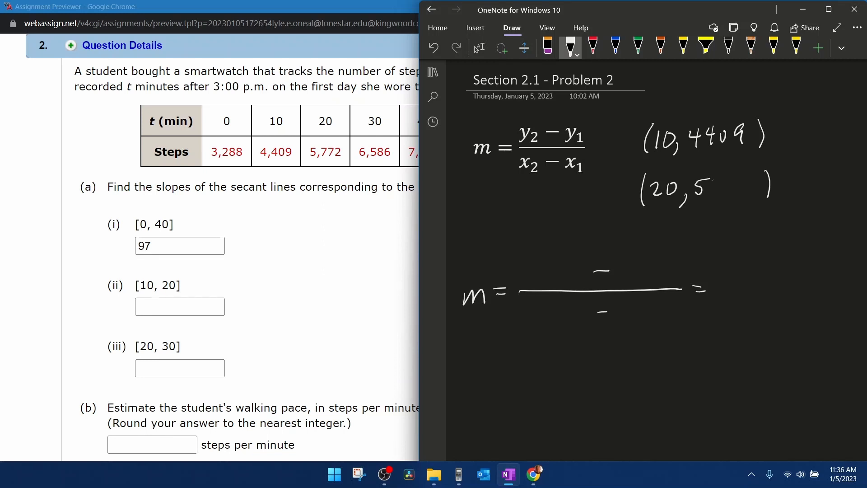
left_click_drag(713, 191, 752, 190)
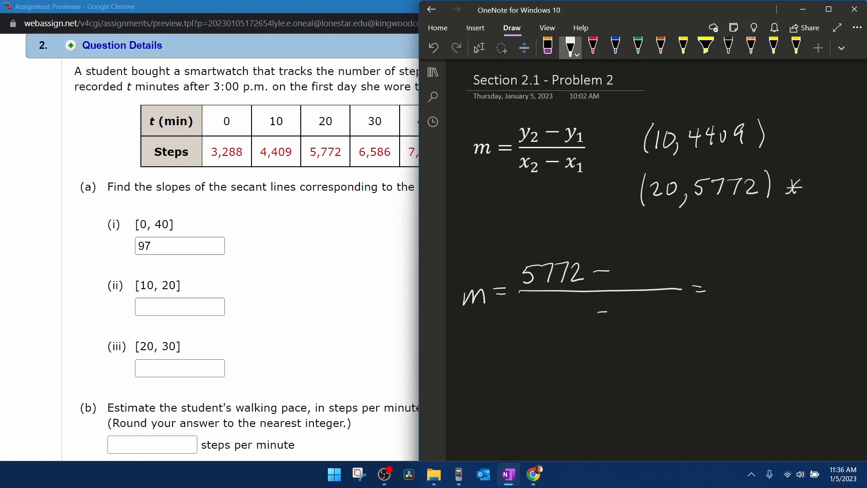
left_click_drag(614, 273, 652, 276)
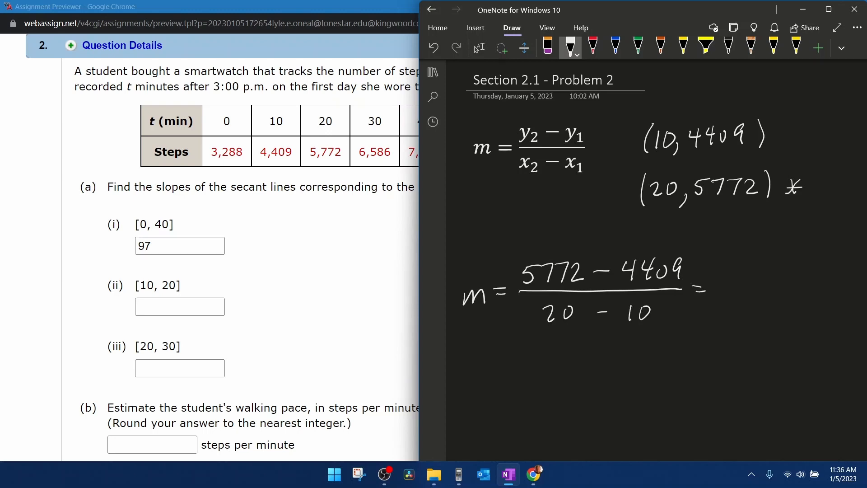
left_click(459, 474)
type("5772−")
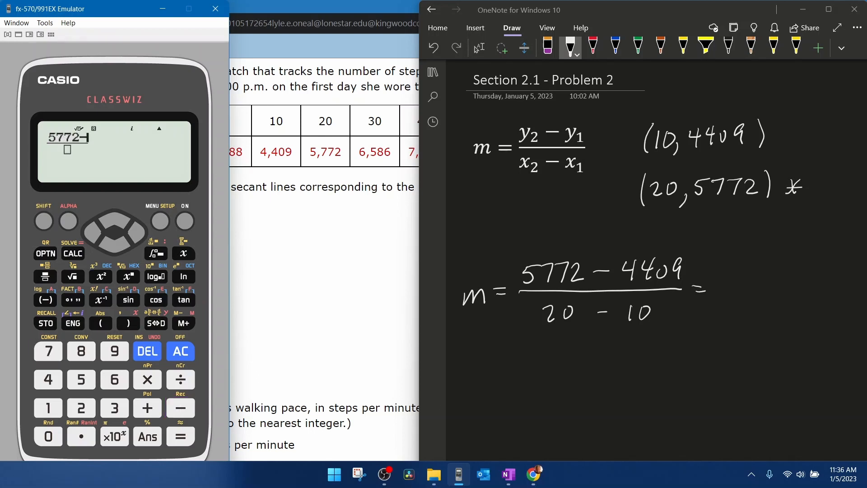
Compute (5772 − 4409)/(20 − 10) = 136.3 on the emulator and return to the browser.
left_click(180, 437)
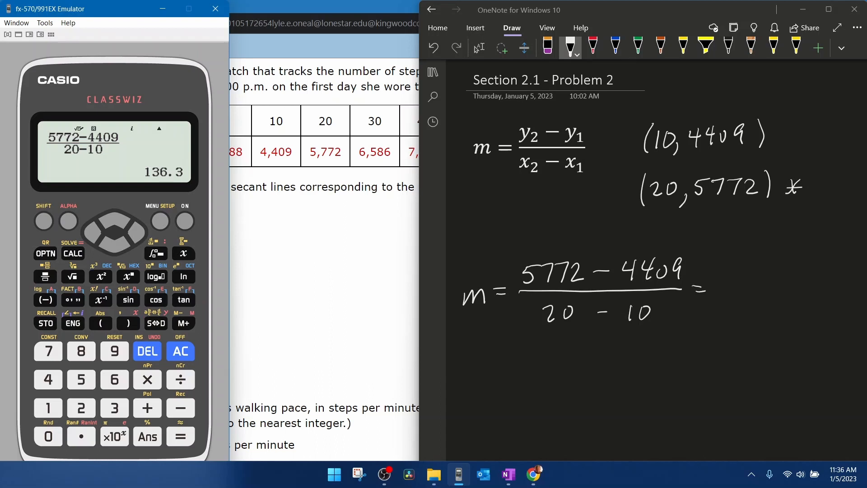
left_click(532, 474)
type("136.3")
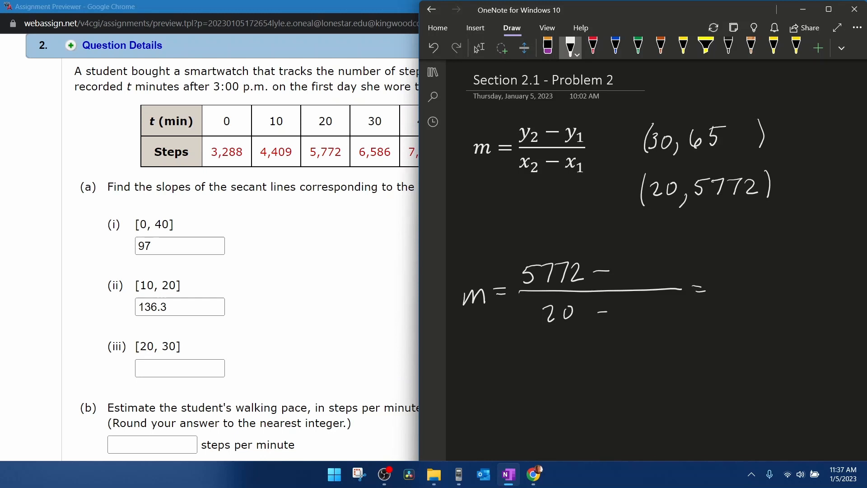
Rewrite the first point as (30, 6586) and set up (5772 − 6586)/(20 − 30).
type("86")
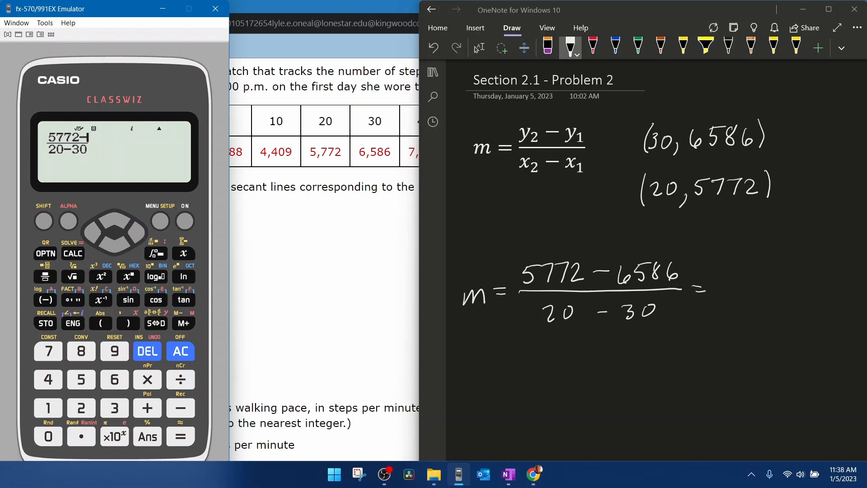
Enter (5772 − 6586)/(20 − 30) on the emulator to get 81.4.
type("6586")
type("81.4")
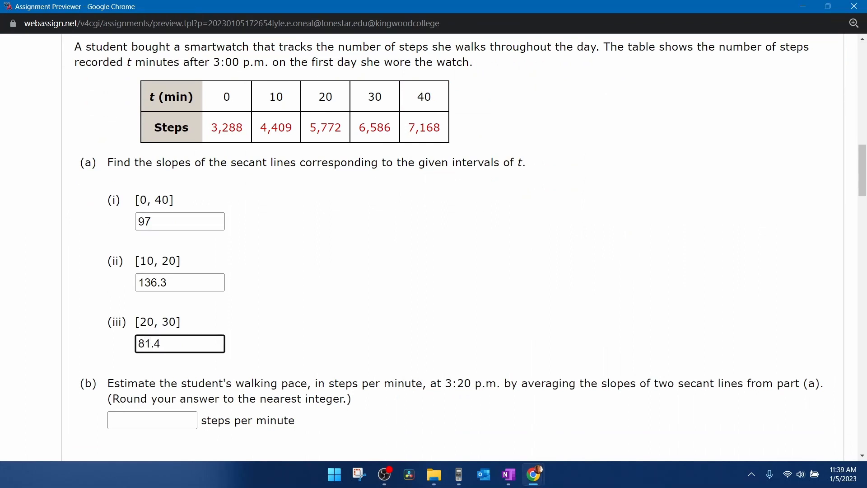
Confirm 81.4 in answer box (iii), then return to the OneNote working page.
left_click(179, 343)
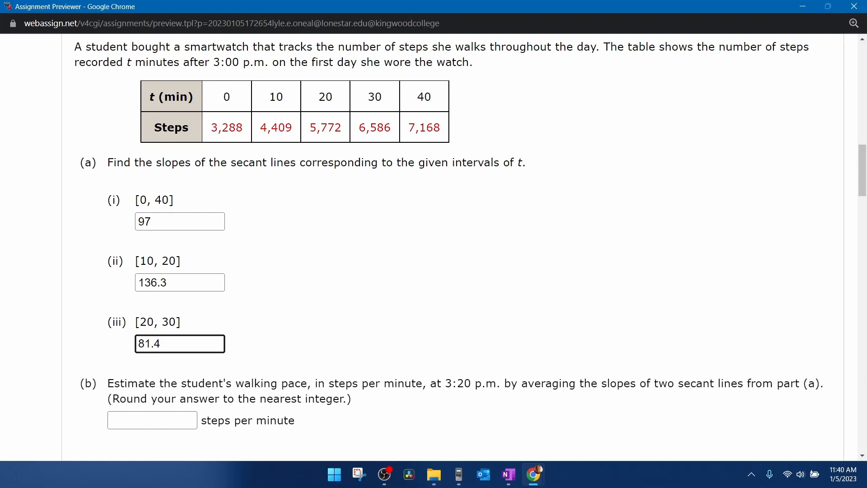
left_click(507, 474)
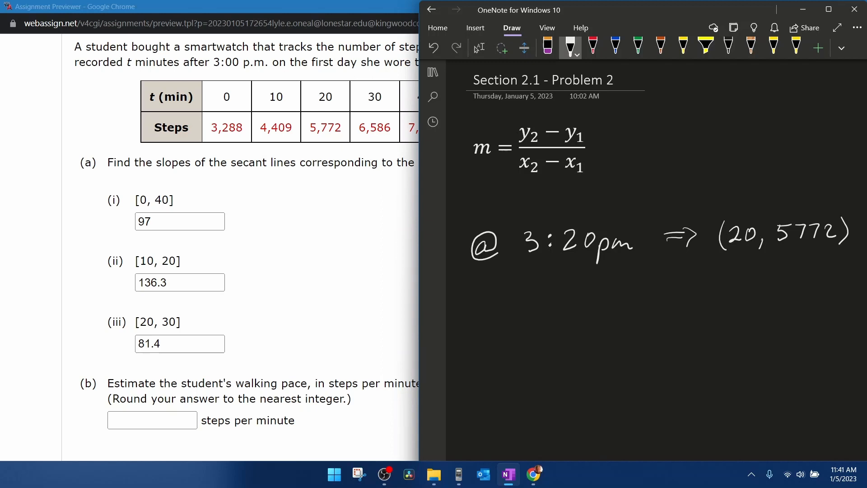
Link 3:20 pm to (20, 5772), tick [10, 20] and [20, 30], and write 'Average:'.
left_click_drag(517, 298, 531, 318)
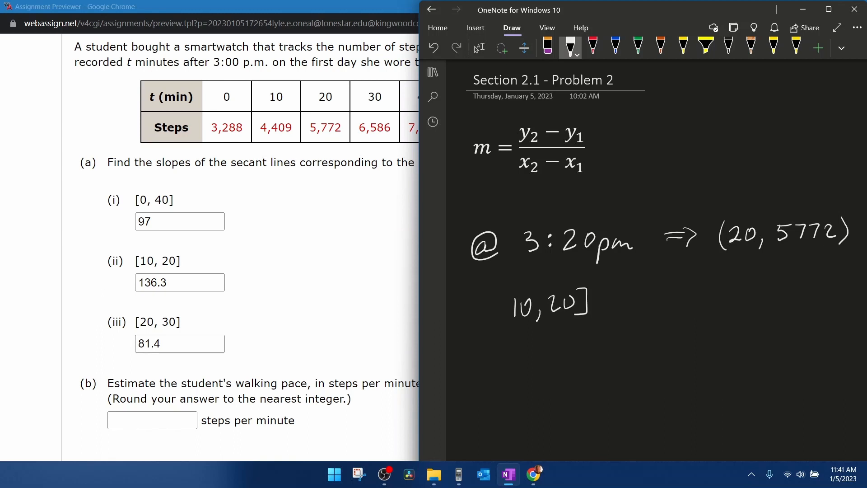
left_click_drag(515, 293, 509, 320)
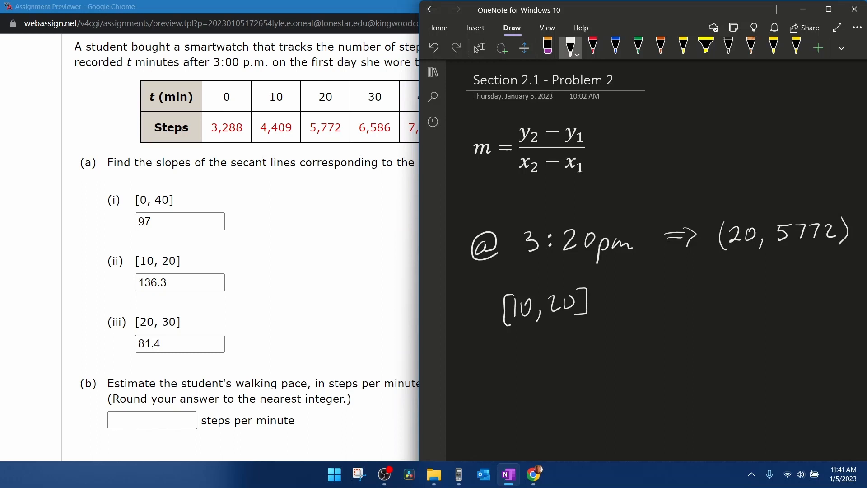
left_click_drag(553, 276, 569, 261)
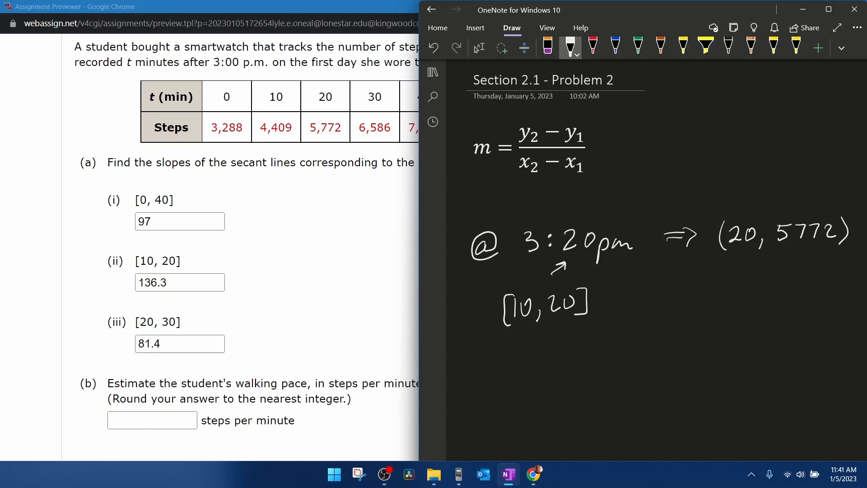
left_click_drag(509, 343, 508, 367)
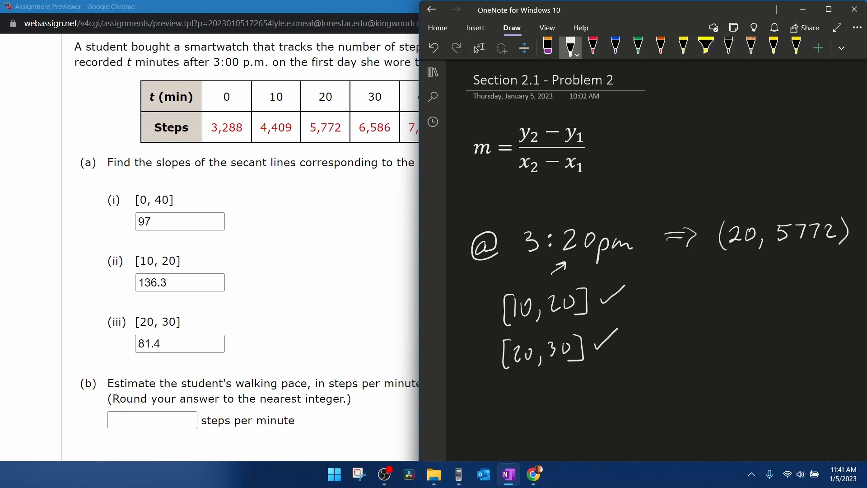
left_click_drag(545, 262, 564, 264)
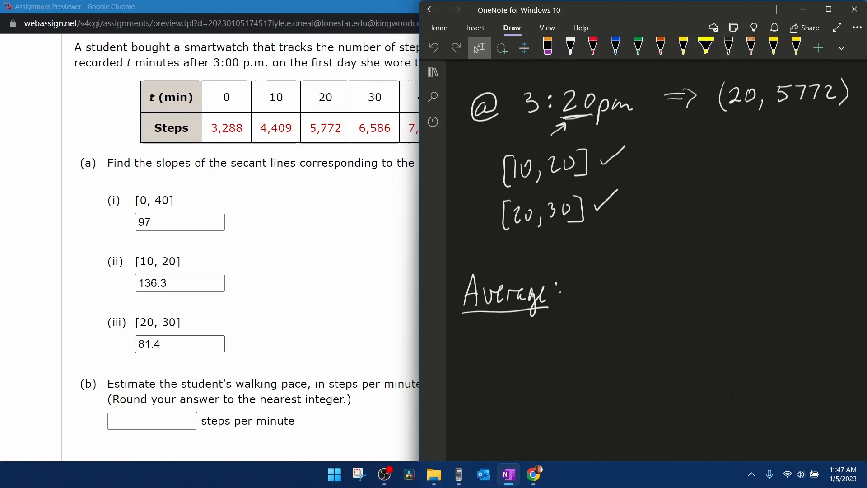
Write the average (136.3 + 81.4)/2 in OneNote and enter 109 steps per minute for part (b).
left_click_drag(597, 284, 791, 282)
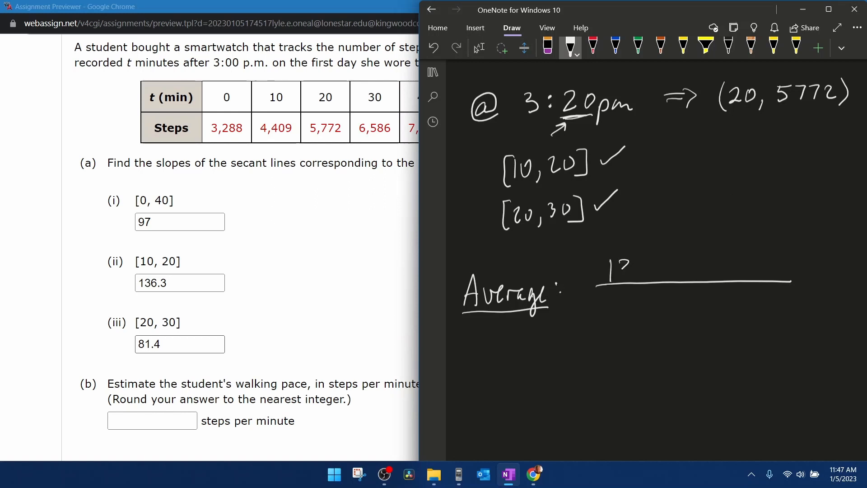
type("136.3")
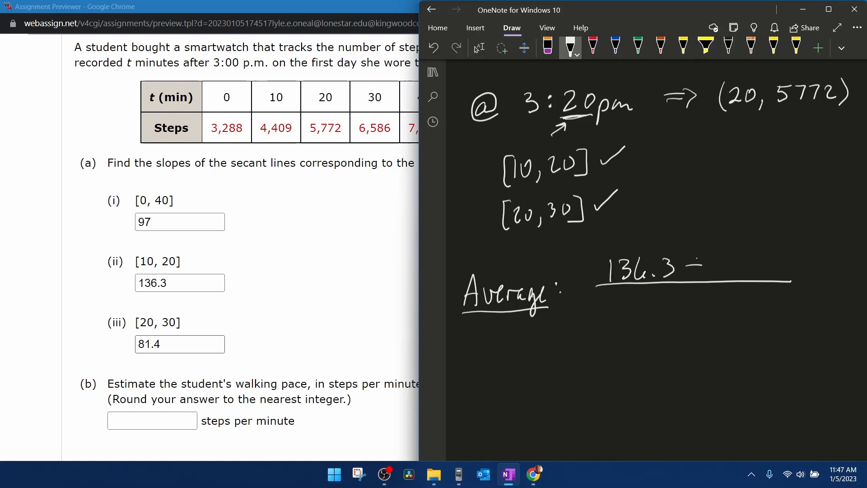
left_click_drag(702, 268, 735, 268)
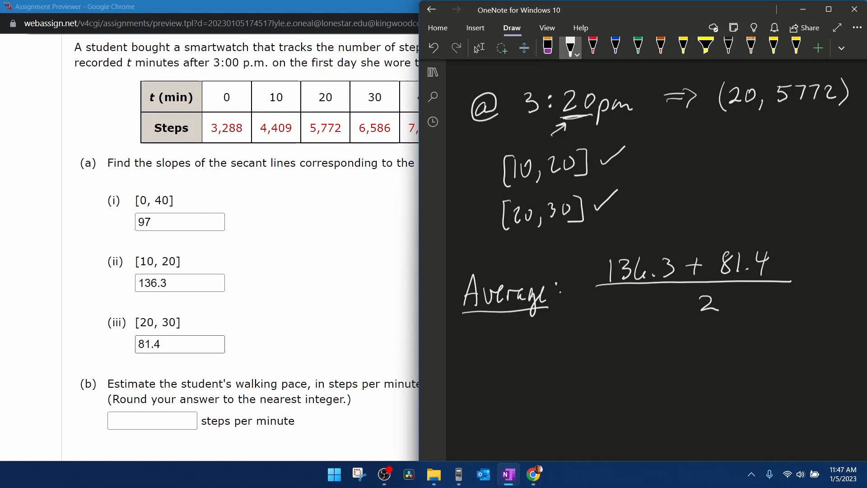
left_click(458, 473)
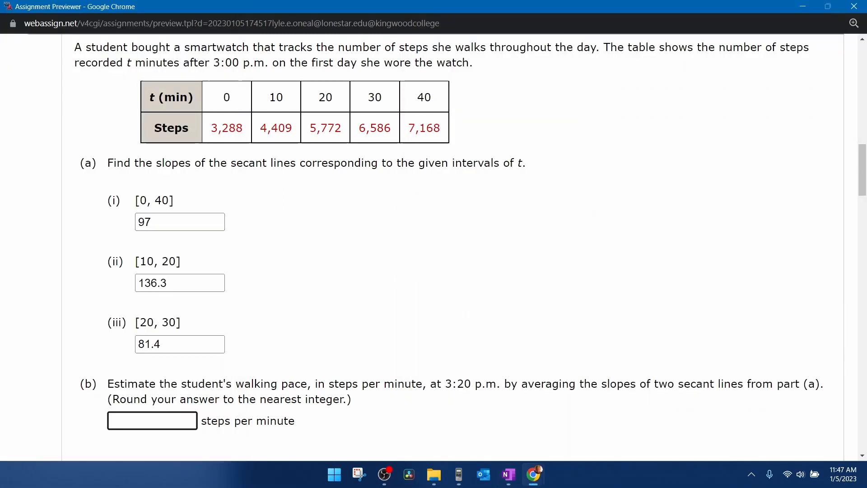
type("109")
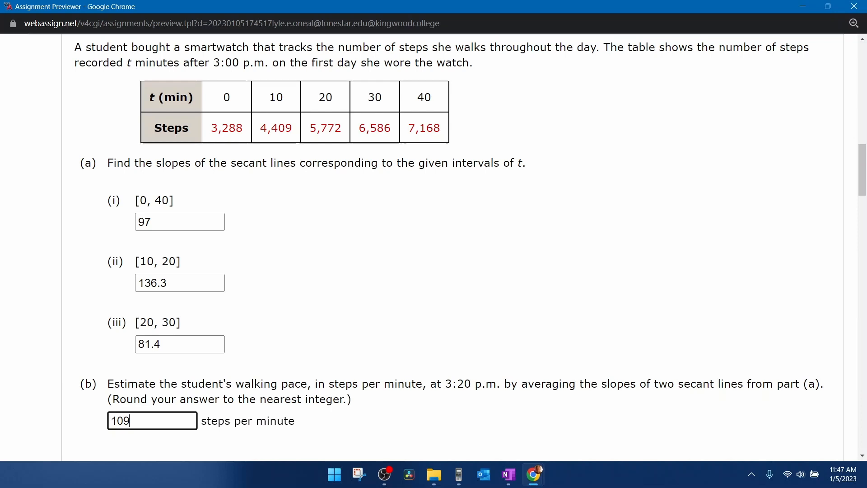